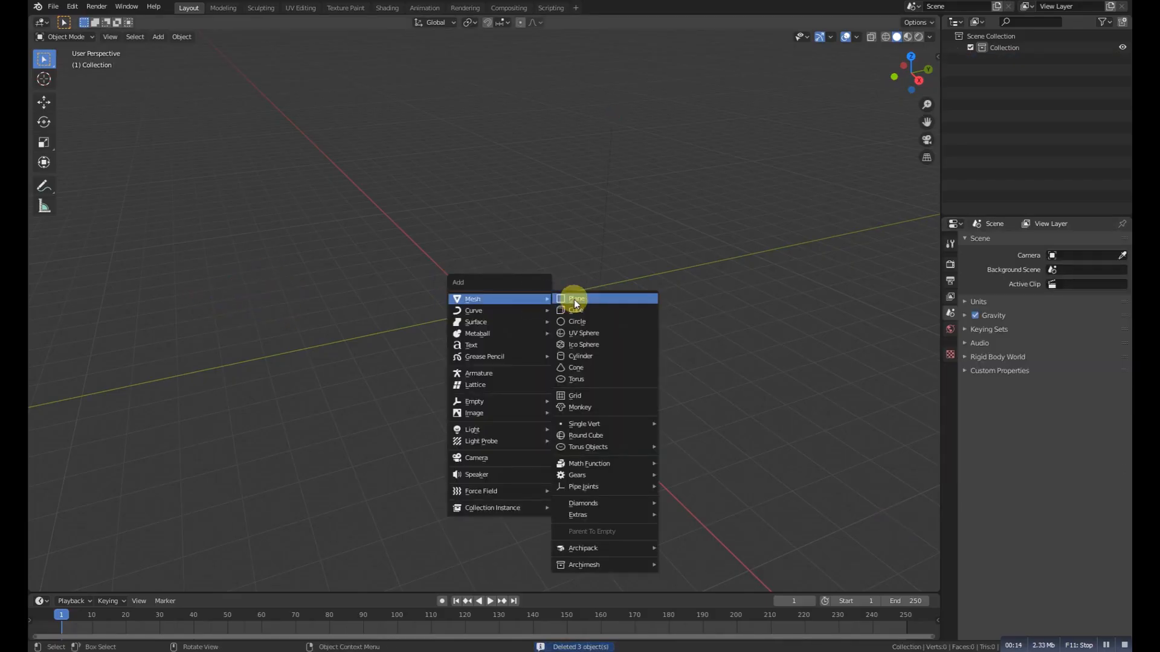
# Add a plane to the empty scene for the grass material
pyautogui.click(575, 299)
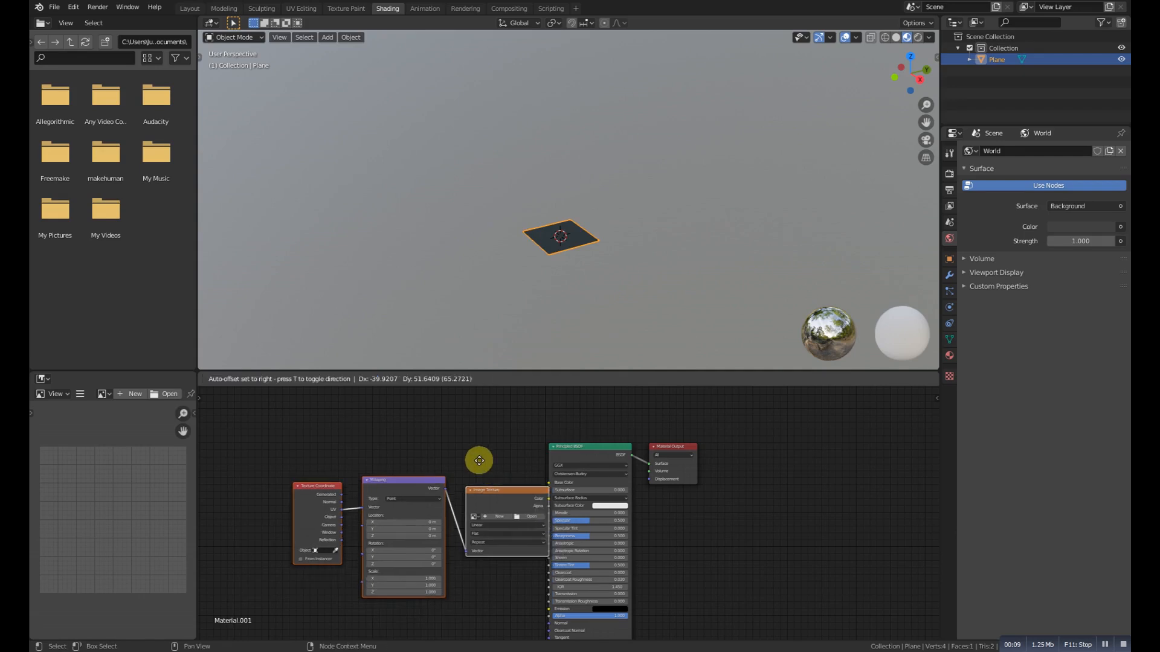
# Load dxfd.PNG into the Image Texture node and select the tiled plane
pyautogui.click(530, 516)
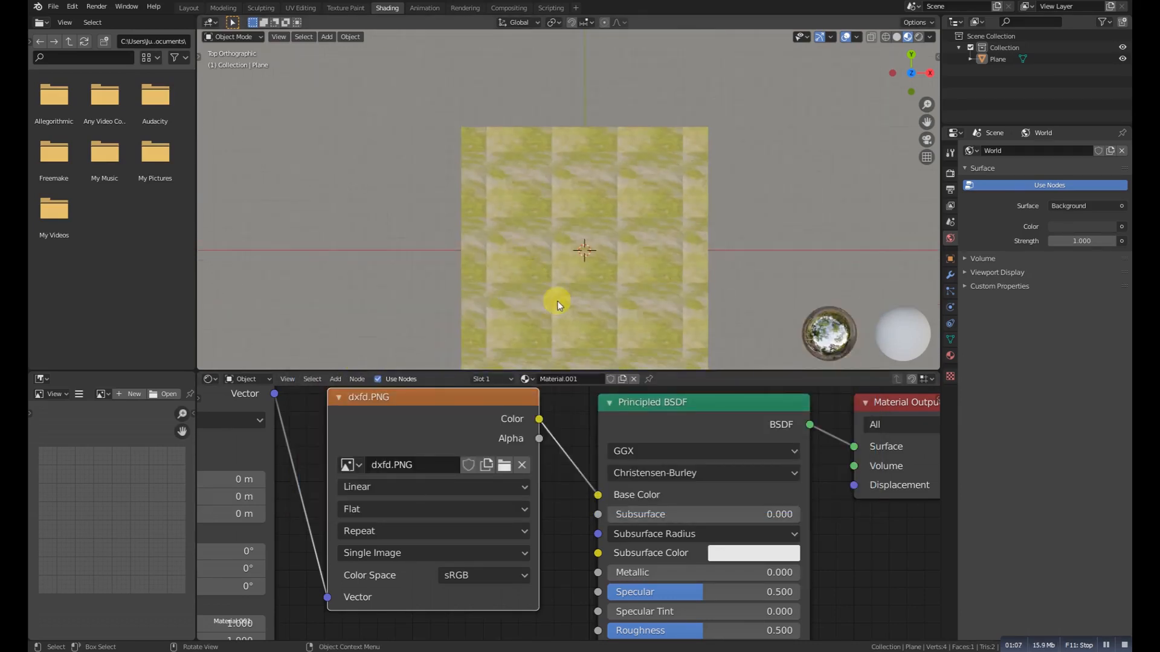
pyautogui.click(300, 8)
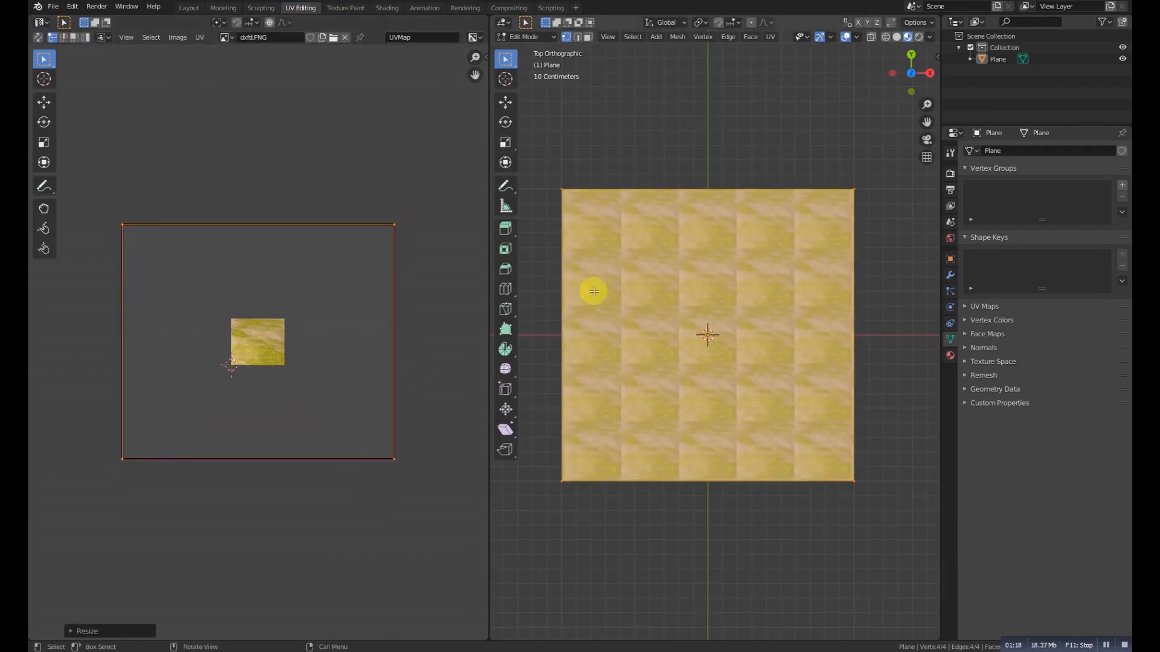
# Return to Object Mode to view the dense tile grid and switch to Texture Paint
pyautogui.press('Tab')
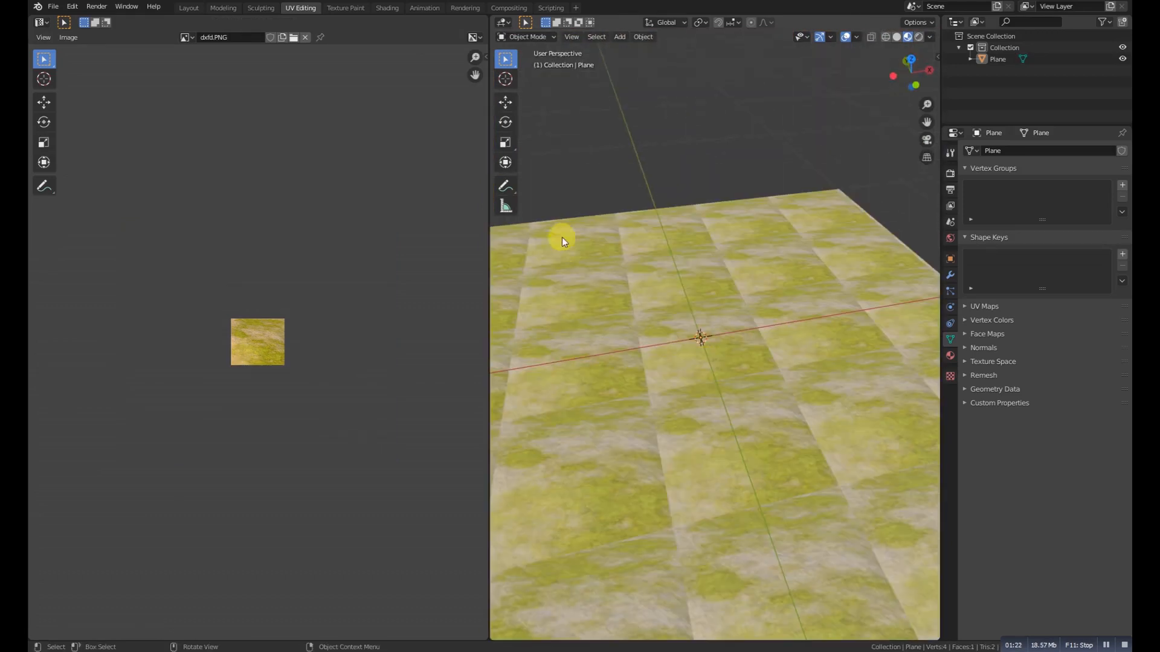
pyautogui.click(345, 7)
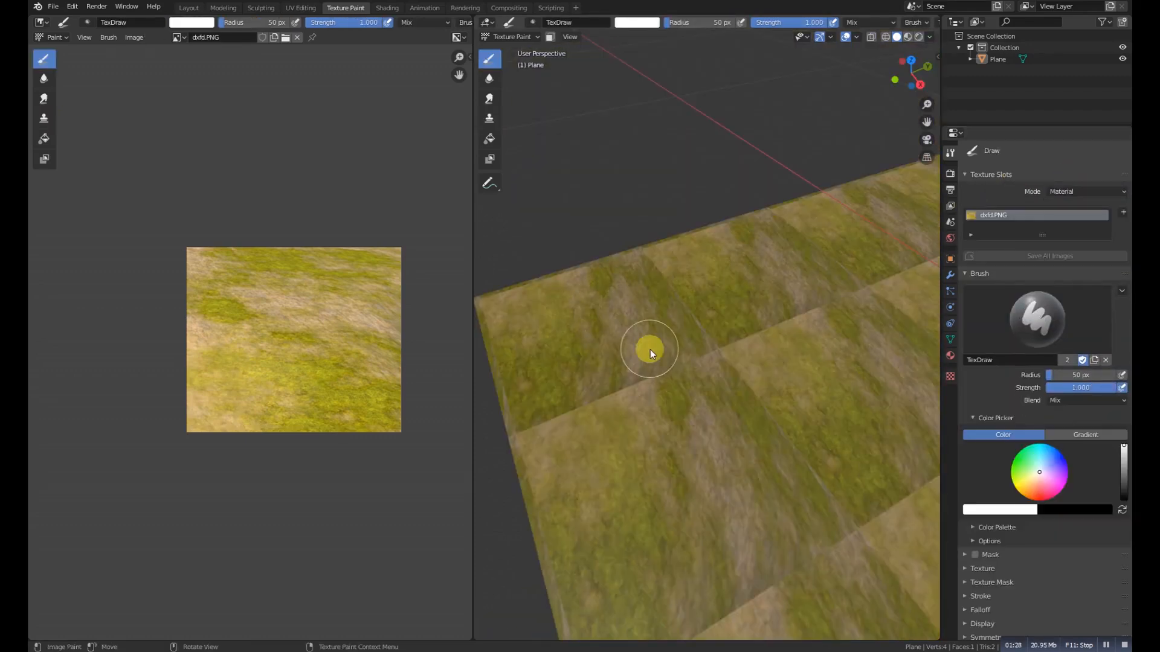
# Clone-paint over the grass tile seams until they blend away
pyautogui.click(43, 118)
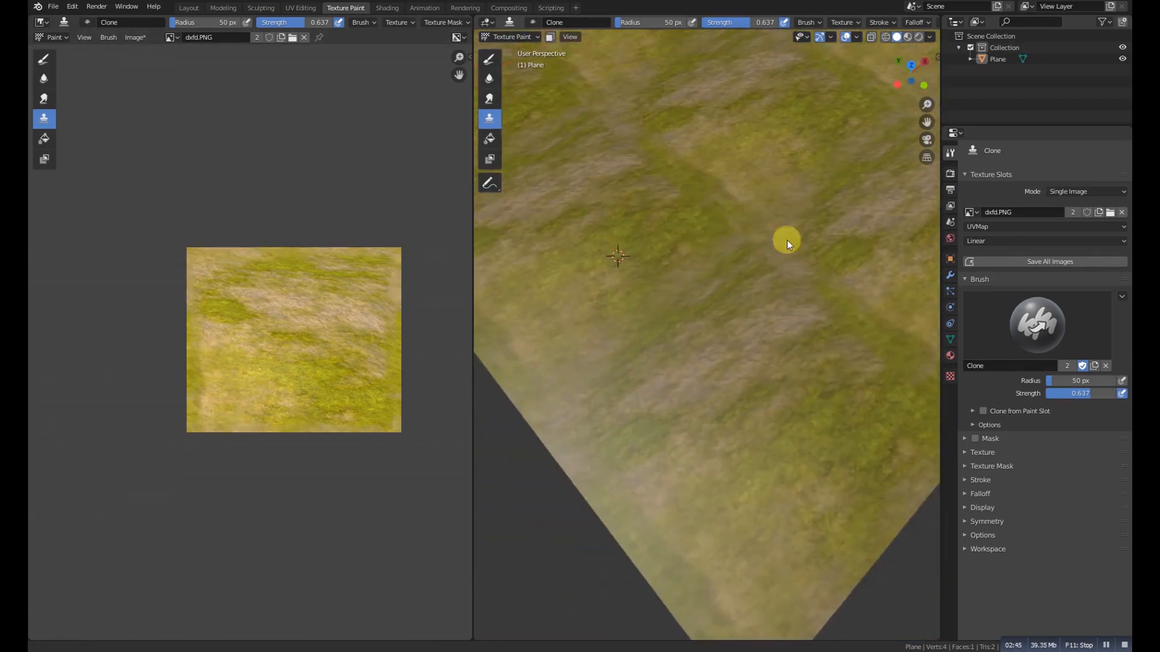
pyautogui.click(386, 7)
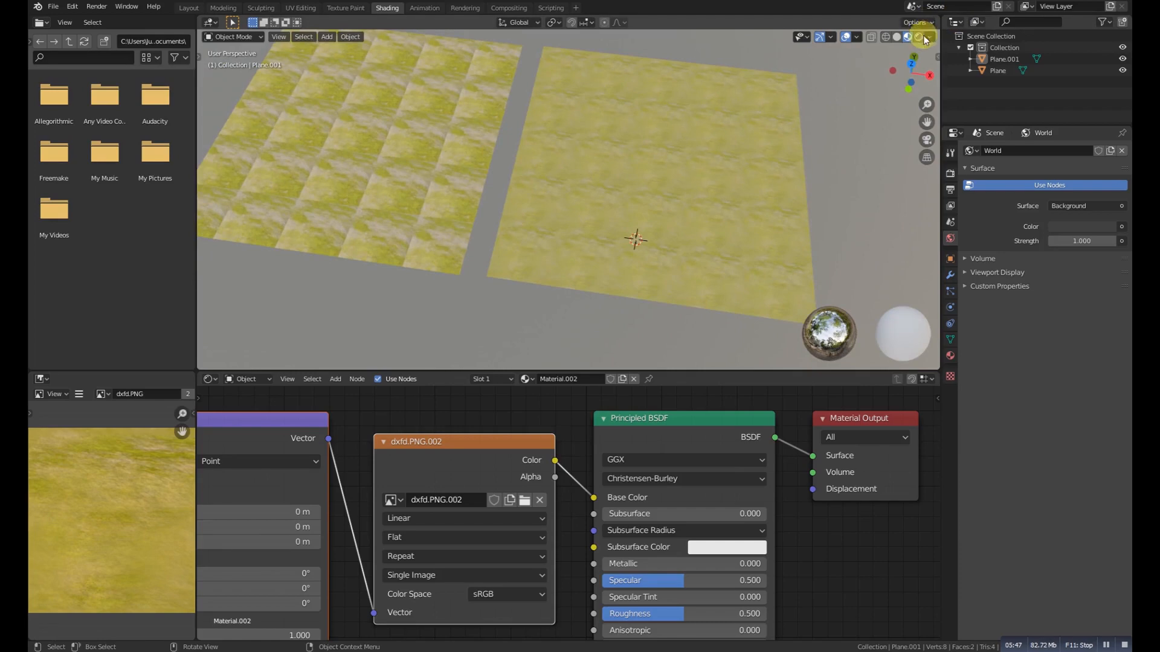
# Open the Viewport Shading popover to choose a different studio HDRI
pyautogui.click(923, 36)
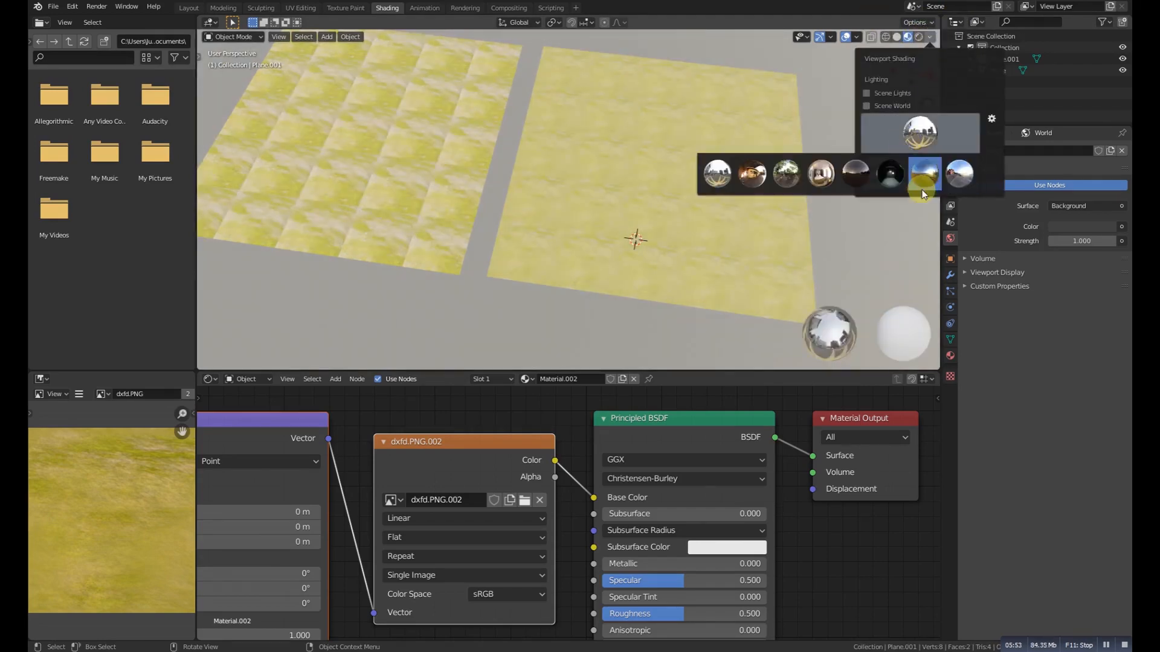